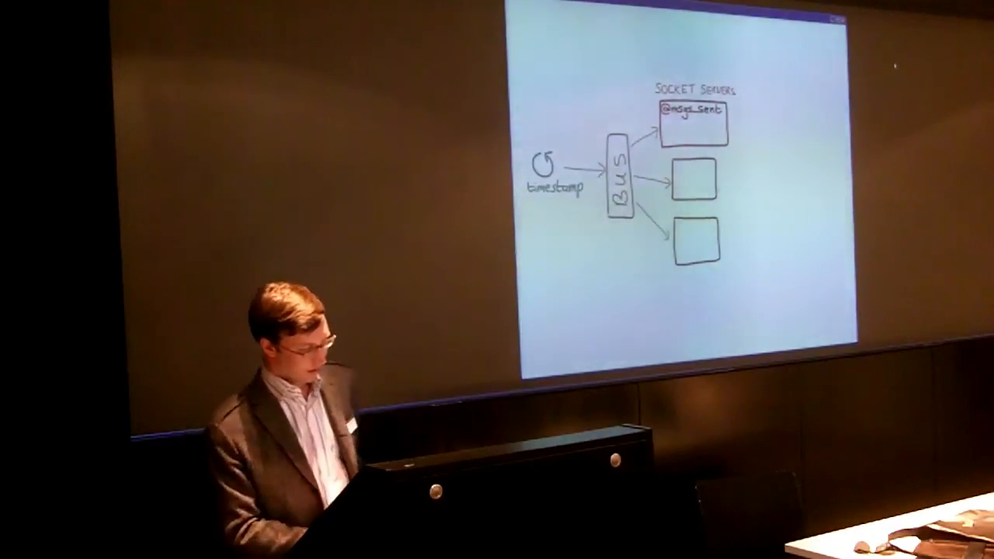
{"action": "key", "text": "right"}
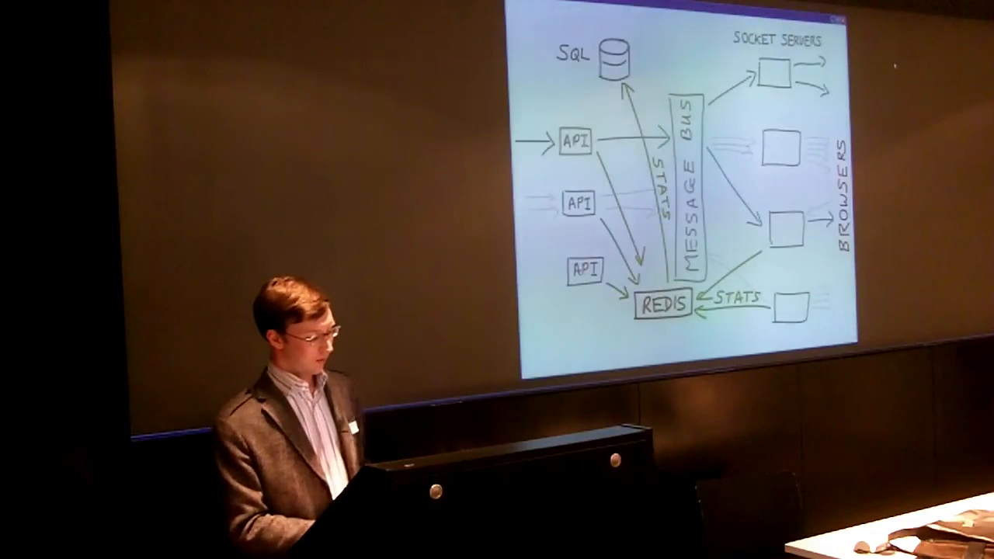